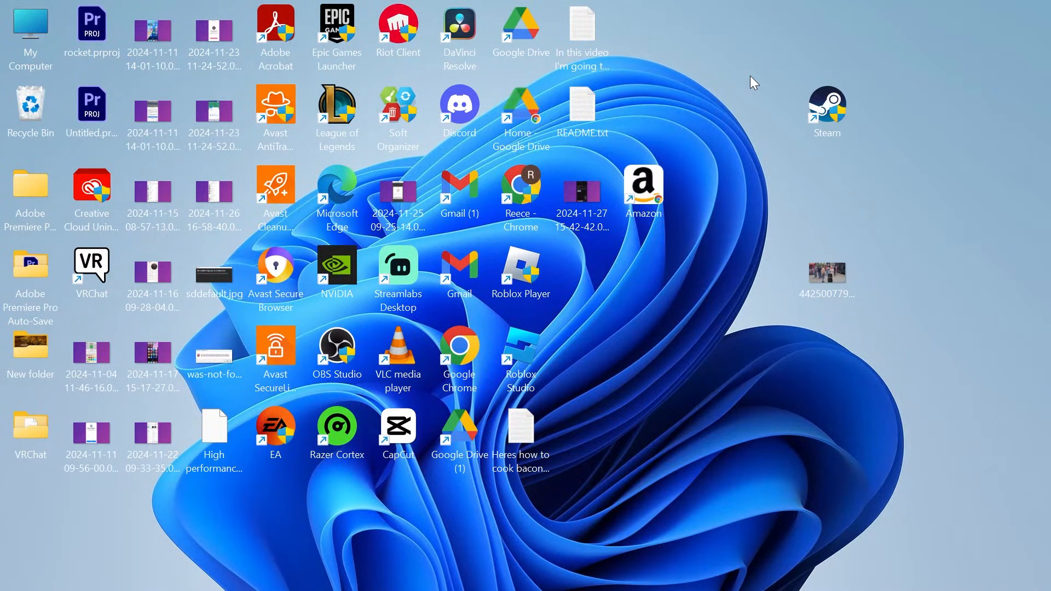
mouse_move(718, 117)
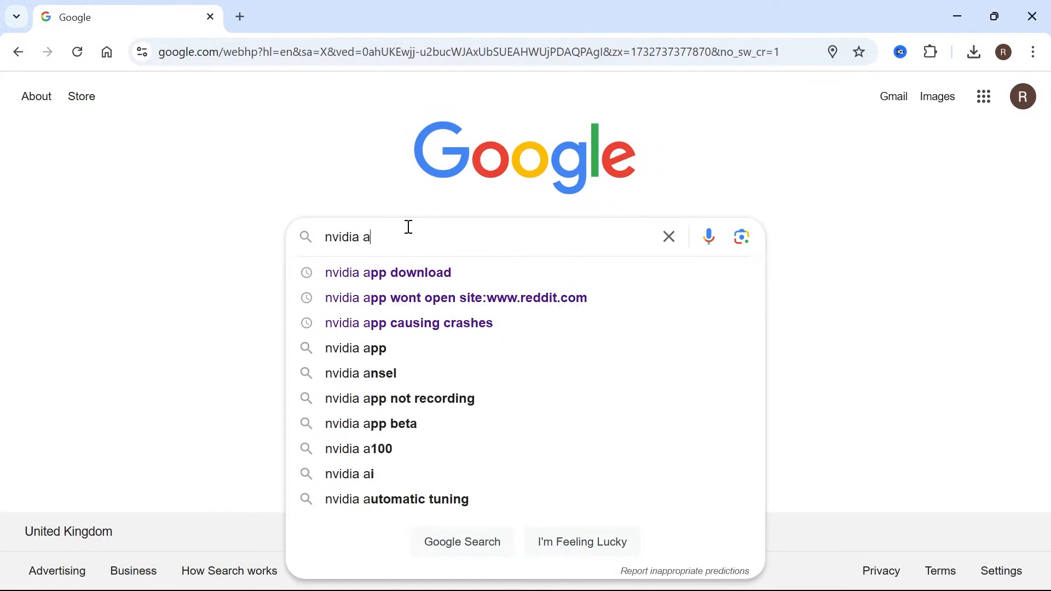
Search Google for 'nvidia app download' and reach NVIDIA's official App download page
left_click(387, 273)
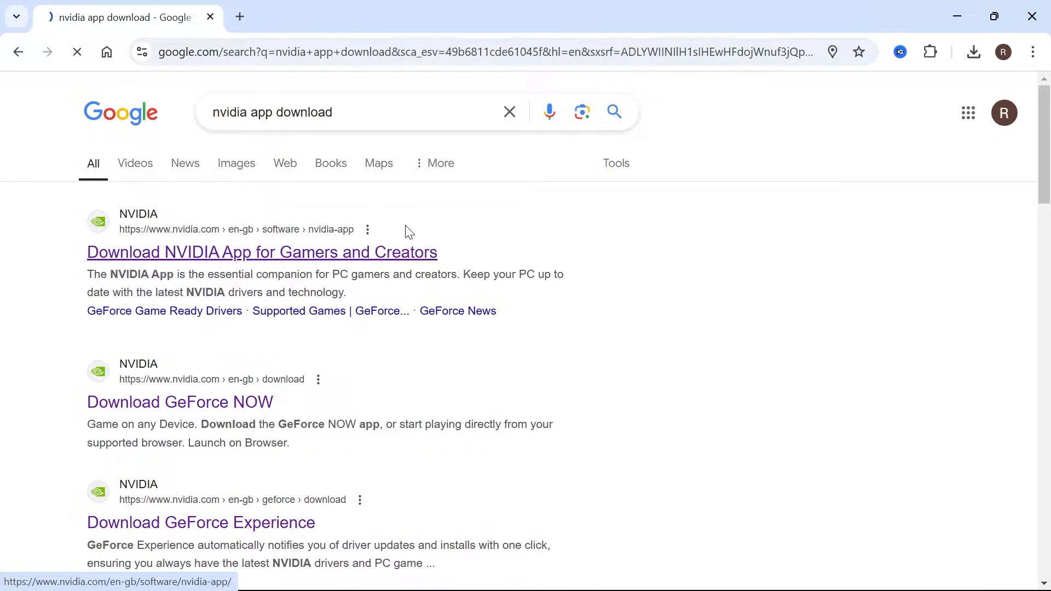
left_click(262, 251)
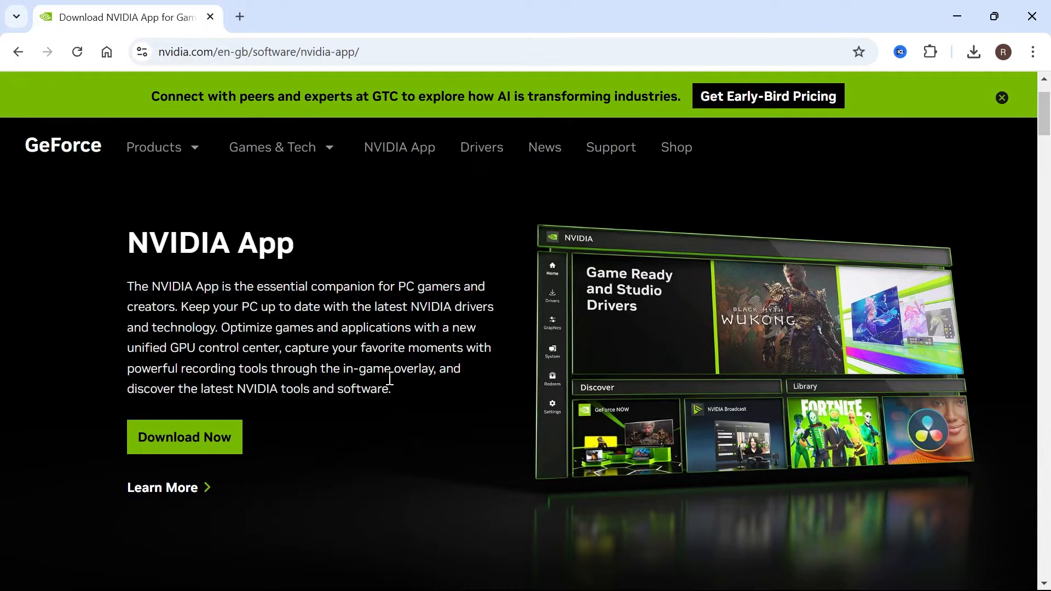
mouse_move(213, 408)
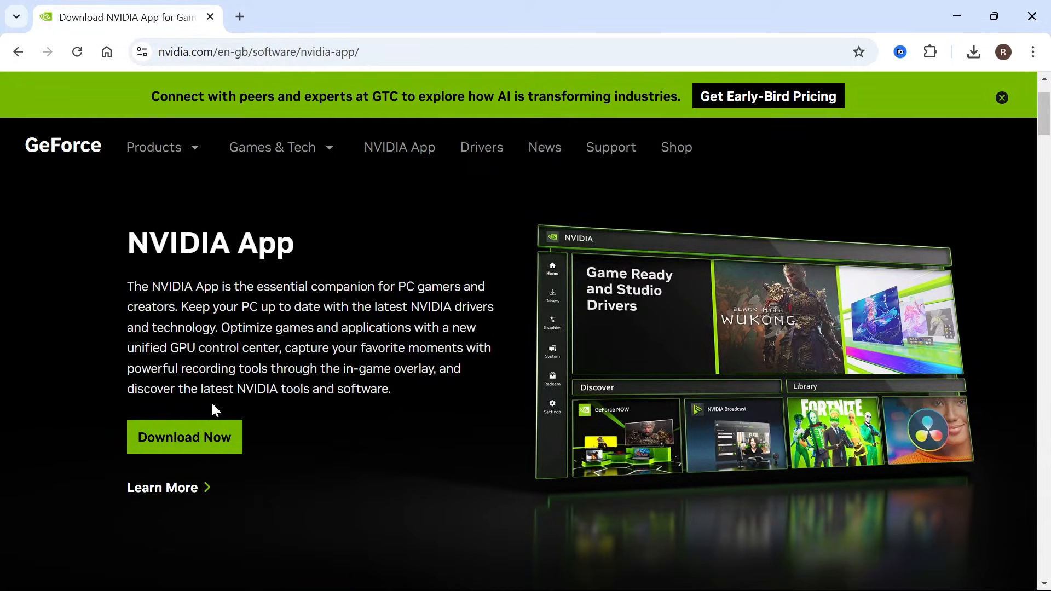
mouse_move(110, 216)
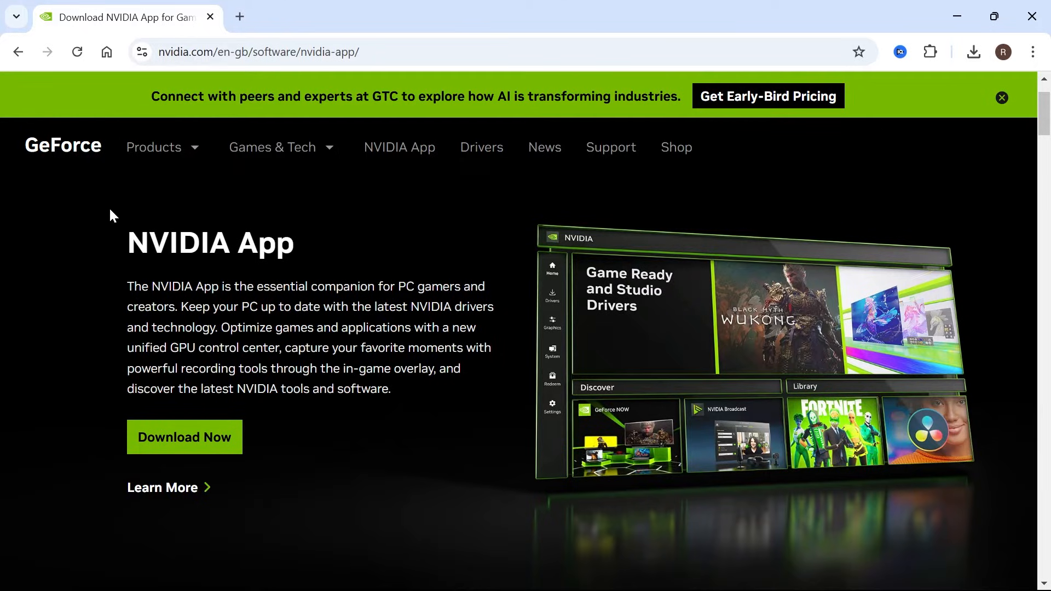
mouse_move(320, 215)
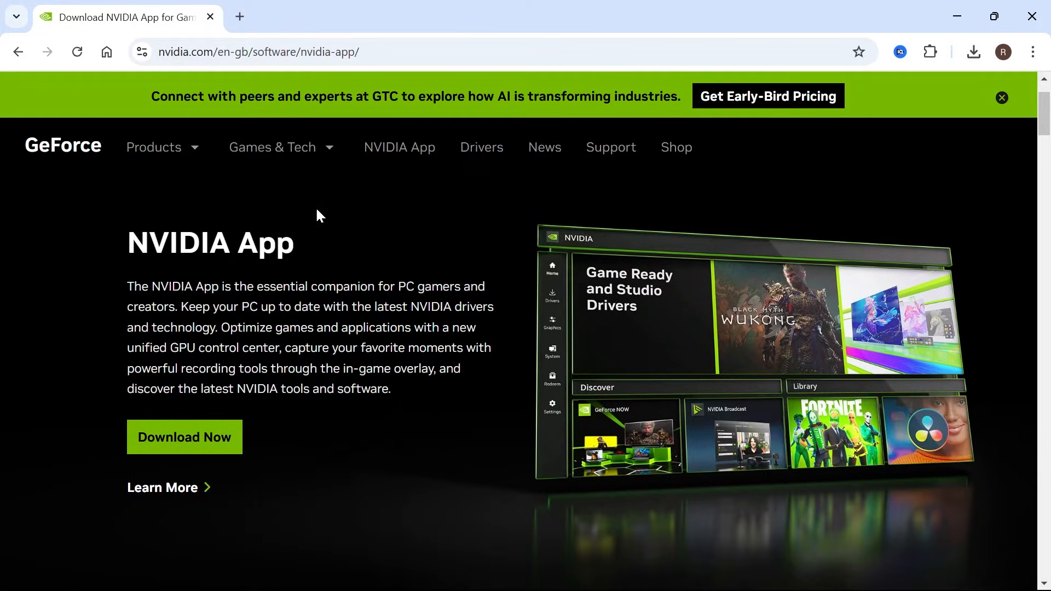
mouse_move(391, 265)
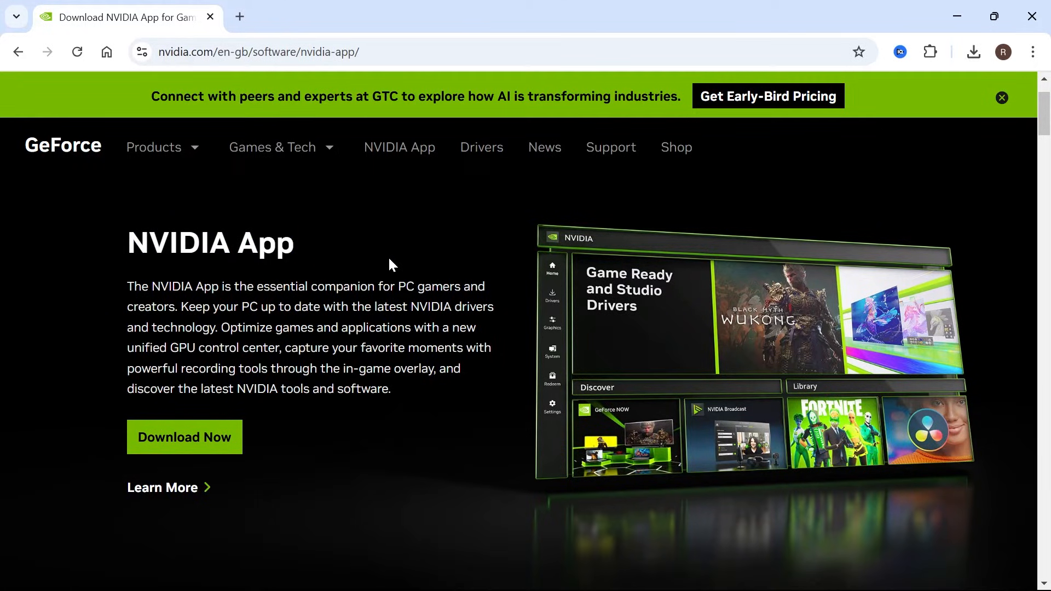
Switch to the NVIDIA App window and show its Settings page with overlay options
left_click(184, 437)
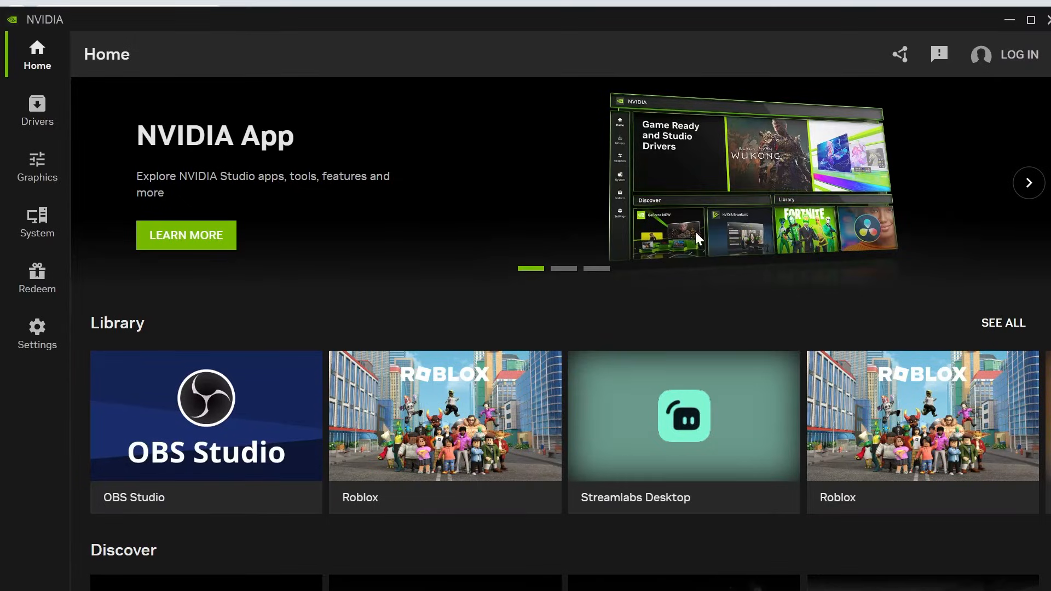
mouse_move(474, 169)
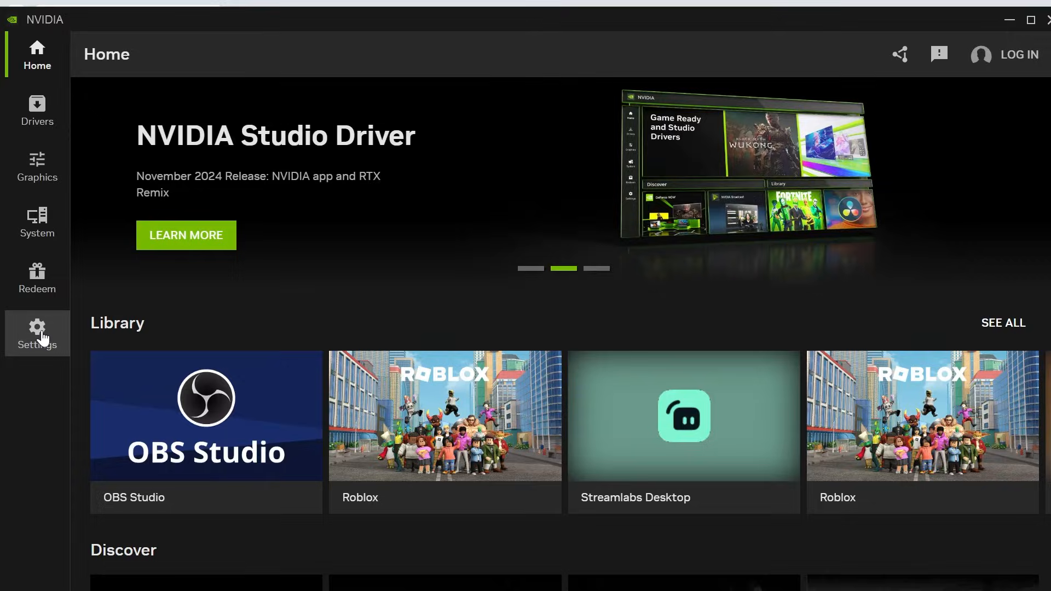
left_click(37, 332)
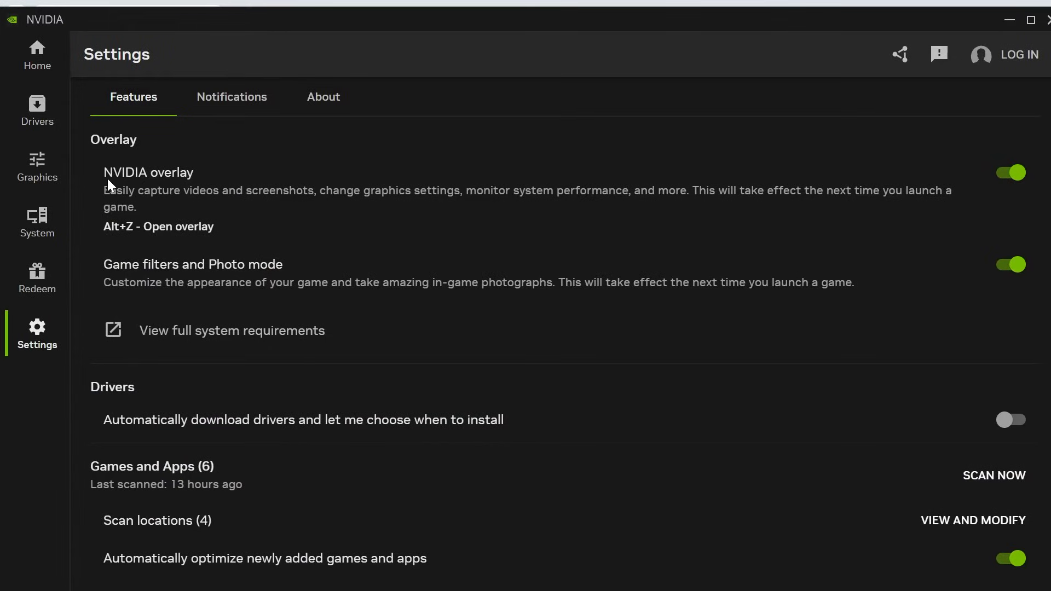
mouse_move(1014, 182)
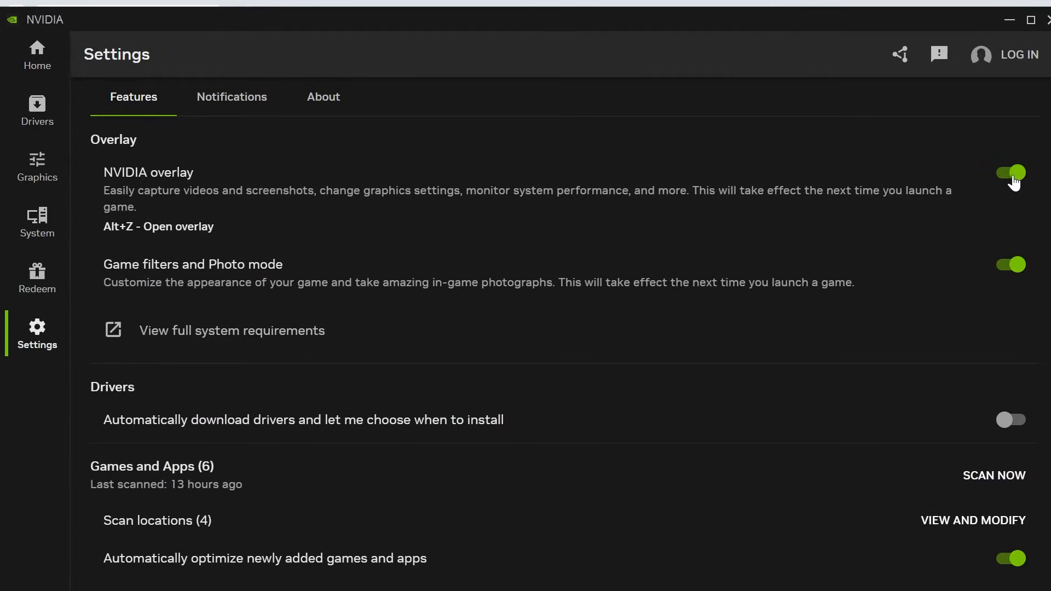
mouse_move(448, 232)
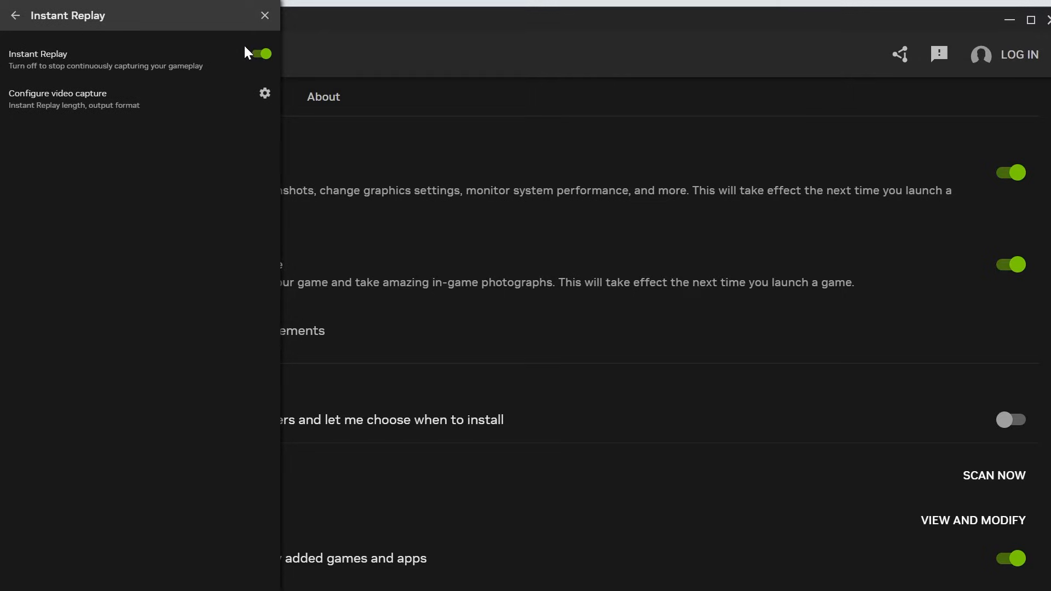
Toggle Instant Replay in the NVIDIA overlay, leaving it switched on, and return to the overlay menu
left_click(260, 54)
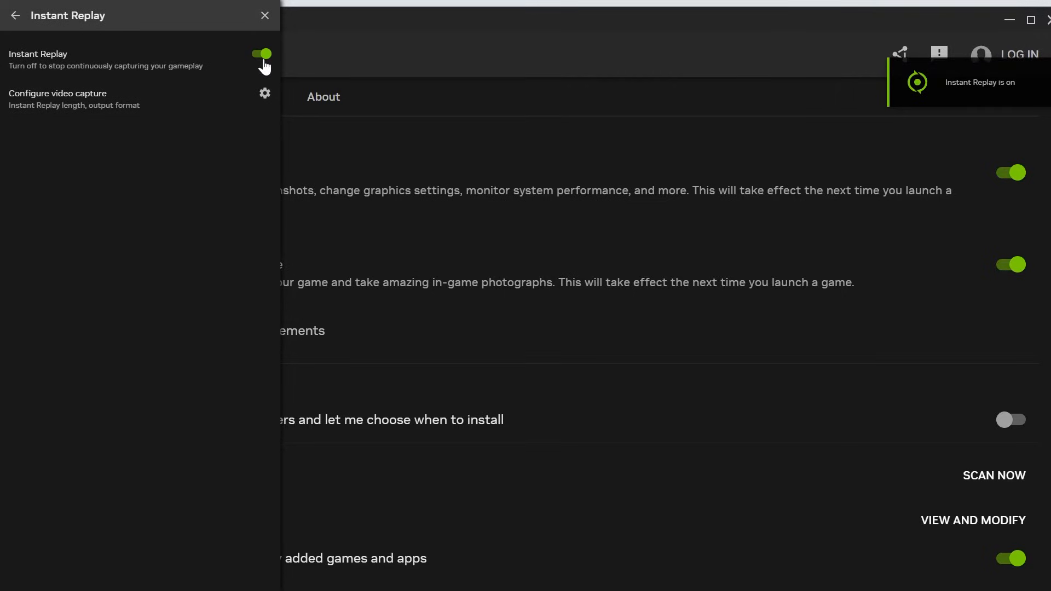
left_click(261, 53)
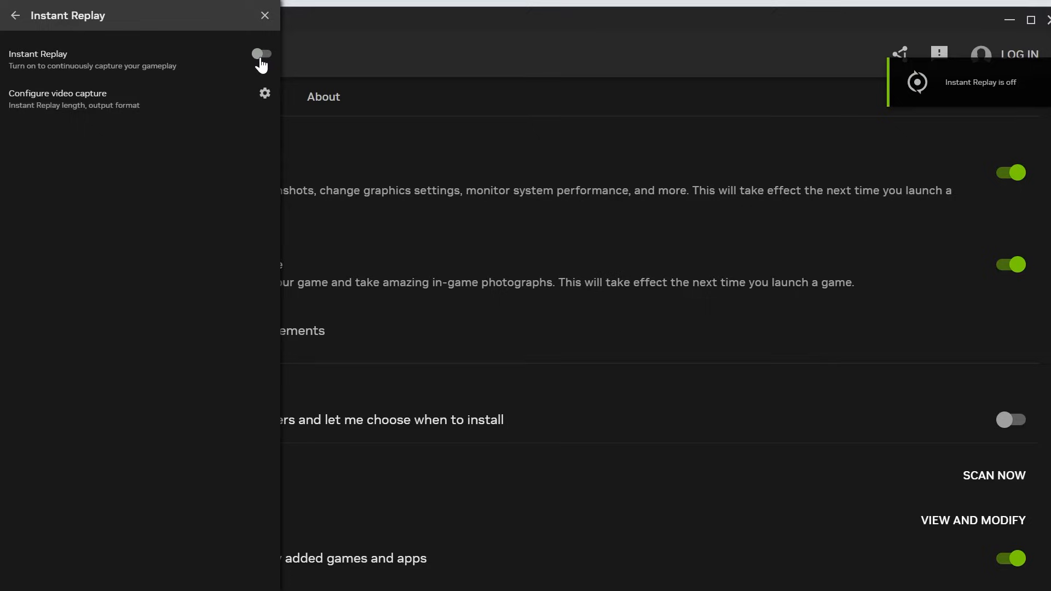
left_click(260, 55)
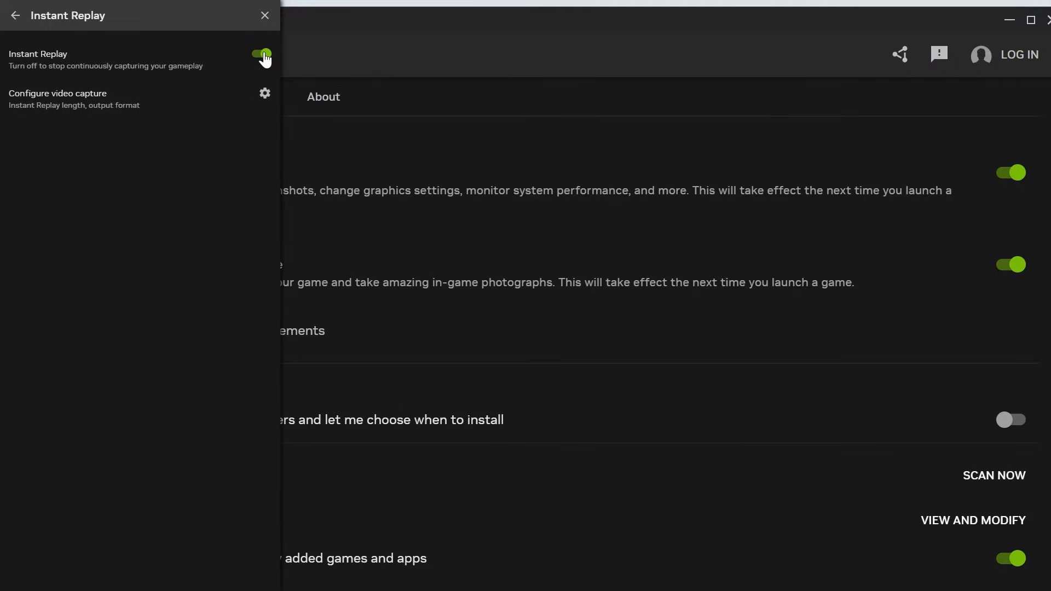
left_click(13, 14)
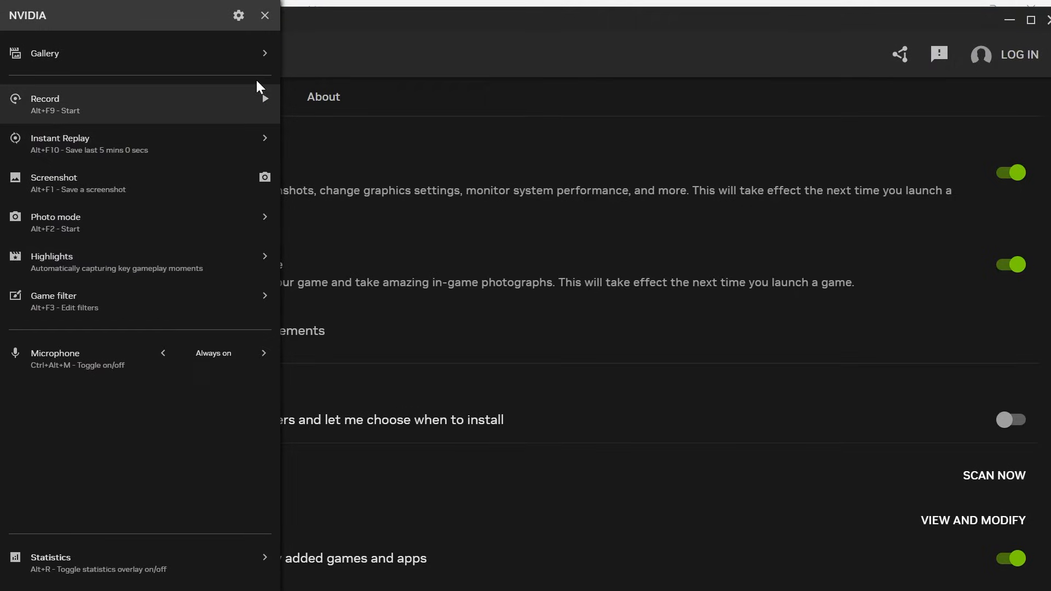
mouse_move(265, 15)
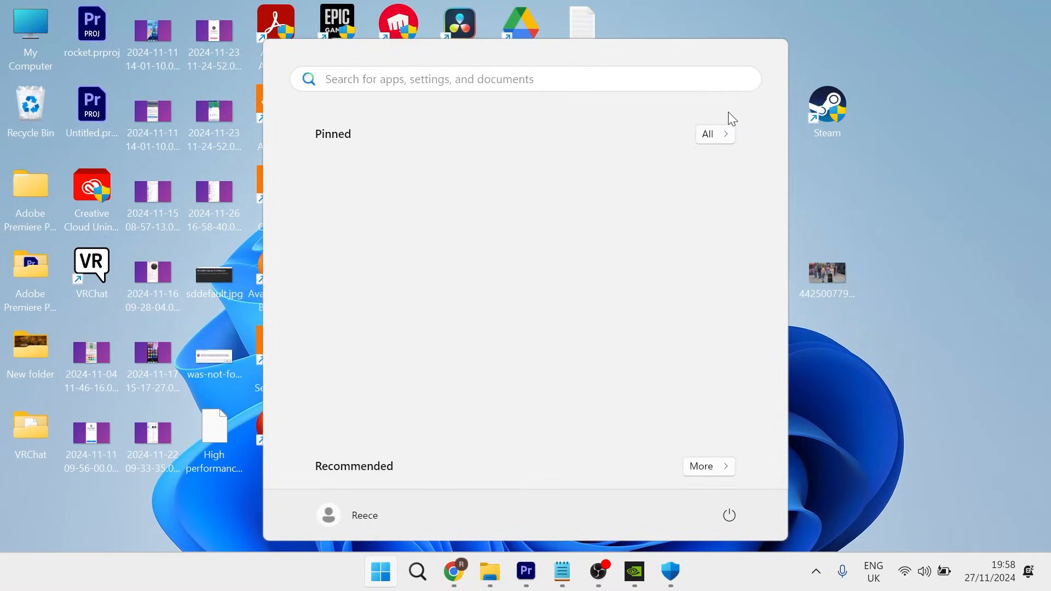
Search the Start menu for 'windows security' to find the Windows Security app
type("windows security")
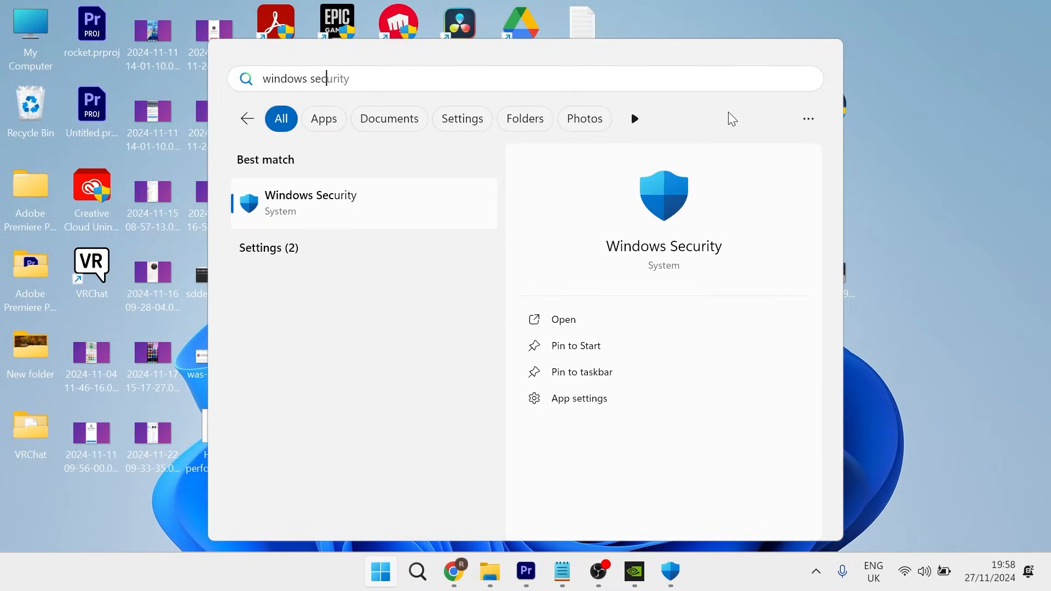
mouse_move(335, 201)
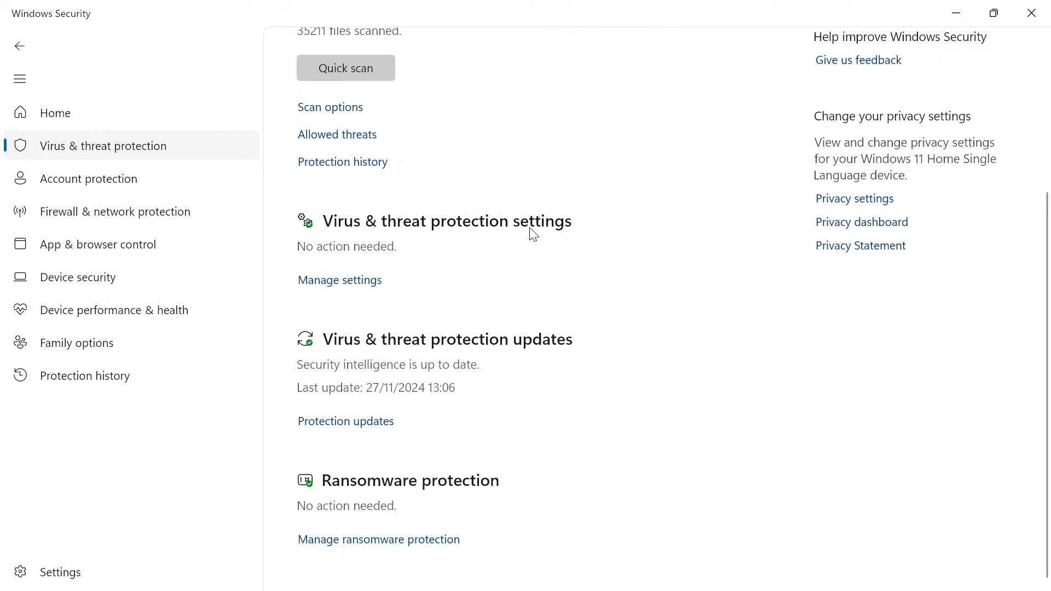
mouse_move(352, 540)
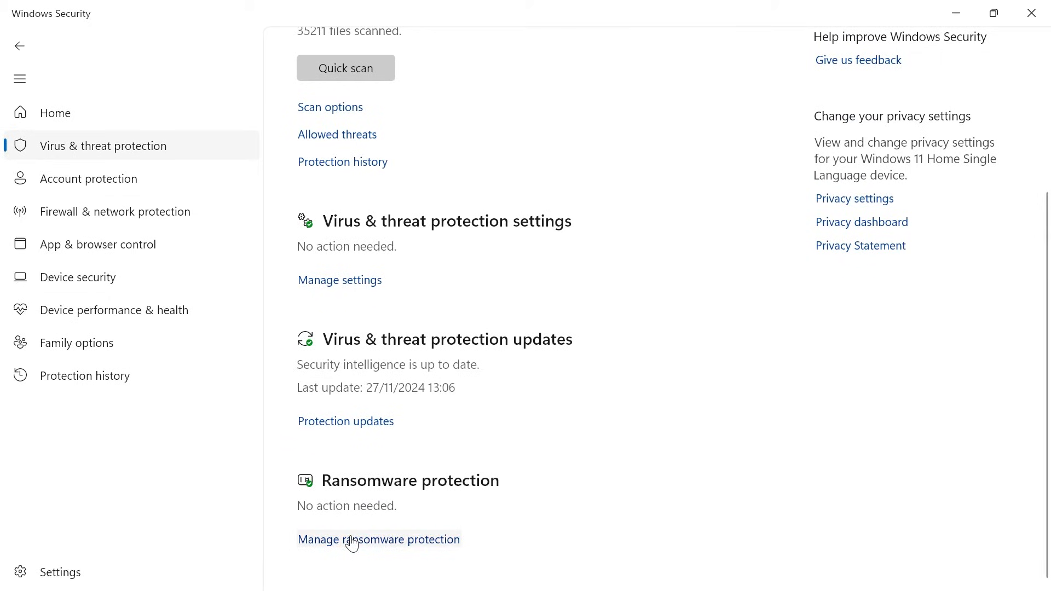
Show the Ransomware protection page where Controlled folder access is Off
left_click(378, 538)
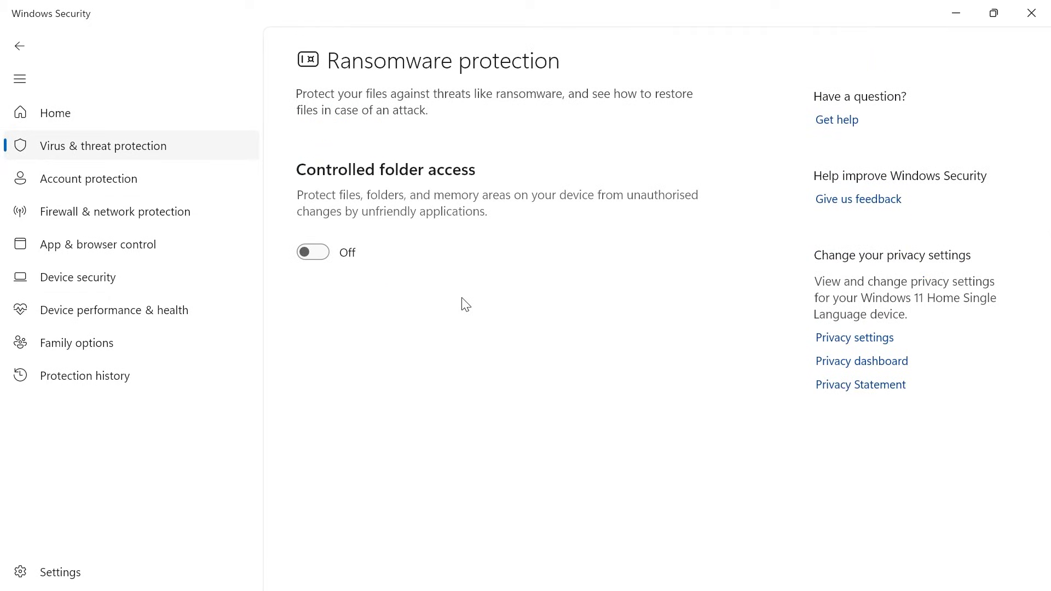
mouse_move(456, 146)
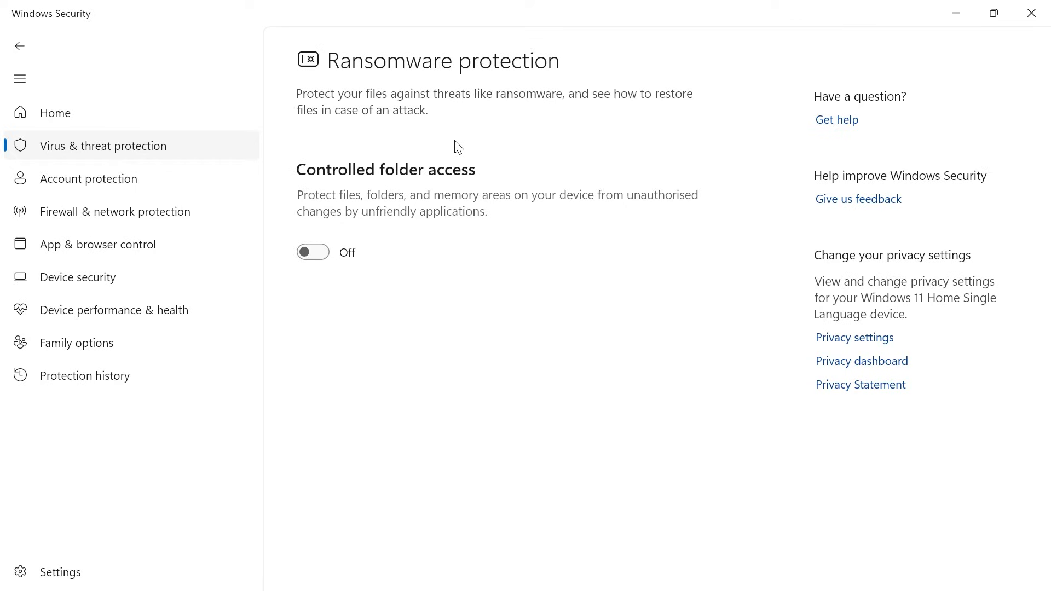
mouse_move(297, 294)
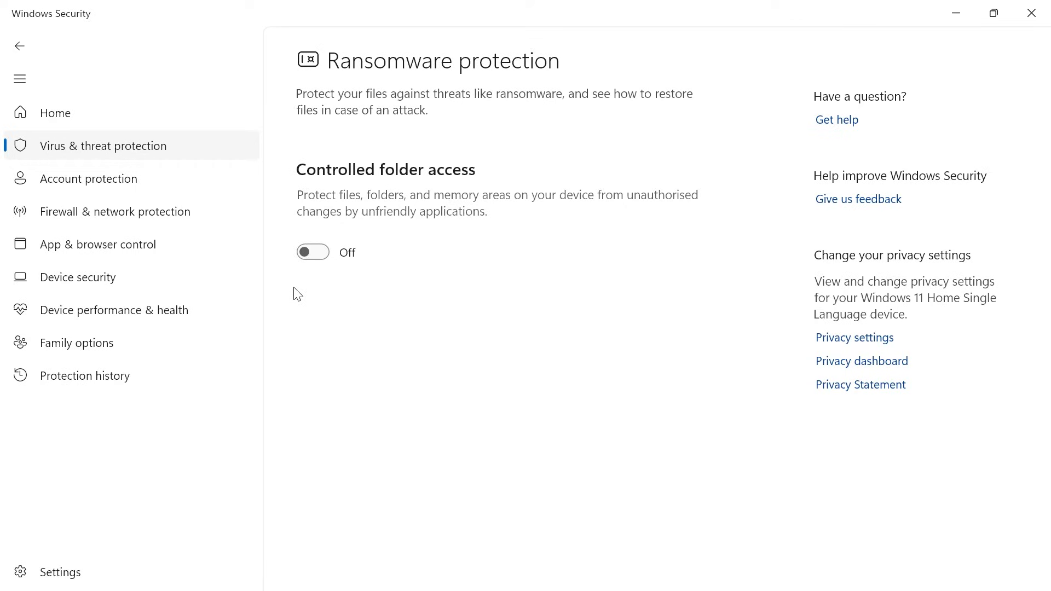
mouse_move(398, 129)
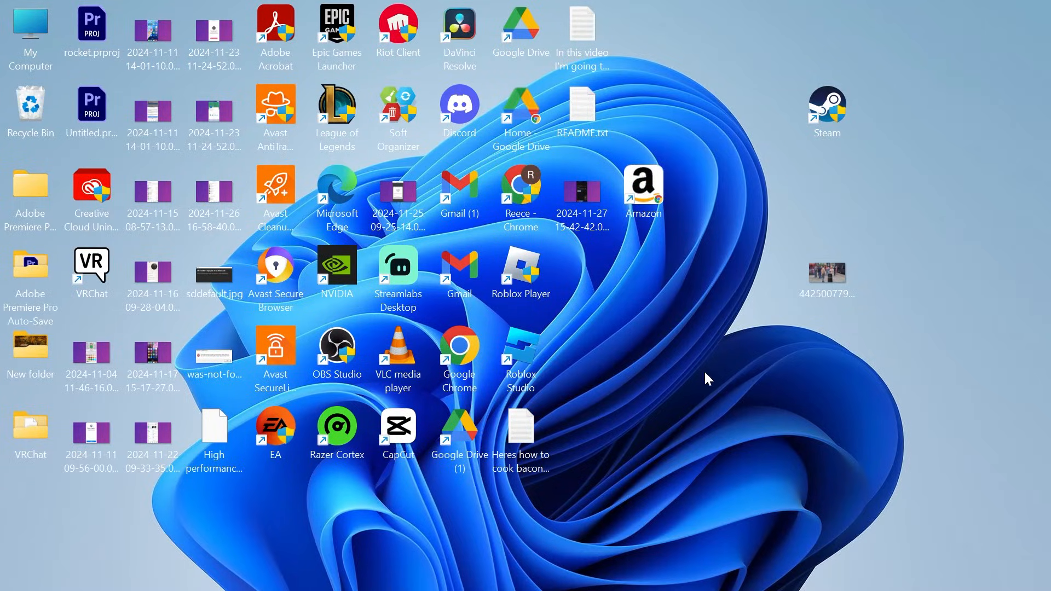
Search the Start menu for 'settings' to find the Settings app
left_click(398, 572)
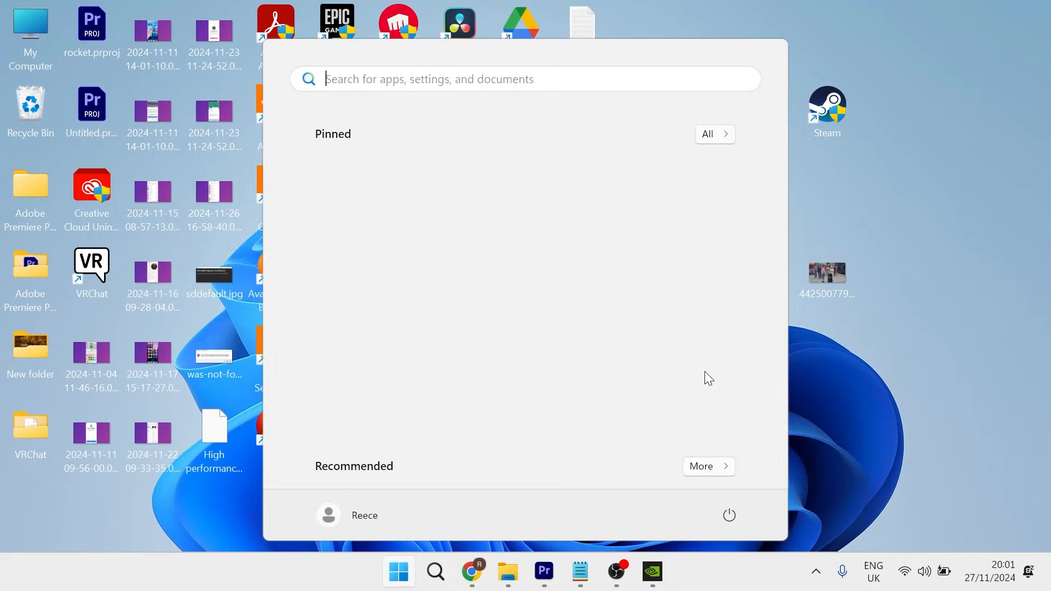
type("settings")
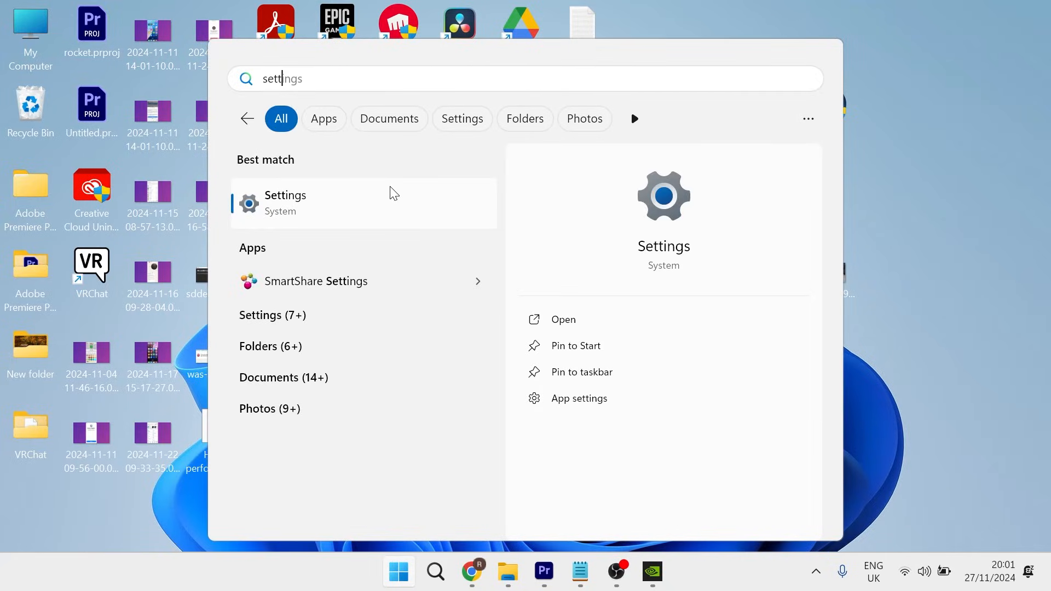
mouse_move(409, 205)
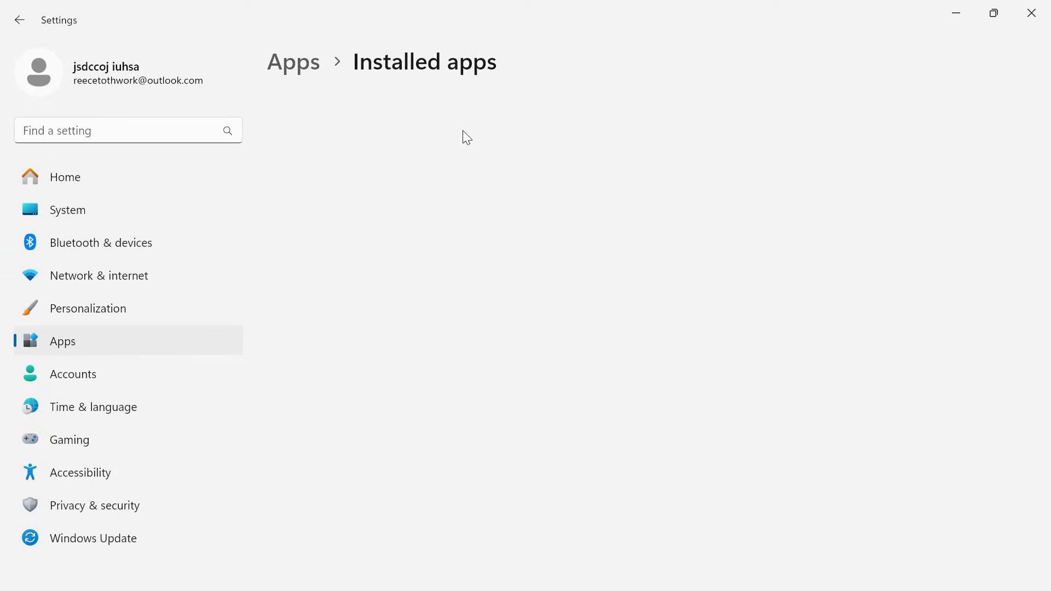
Filter Installed apps by 'nvidia' and scroll through the seven NVIDIA entries
type("nvidia")
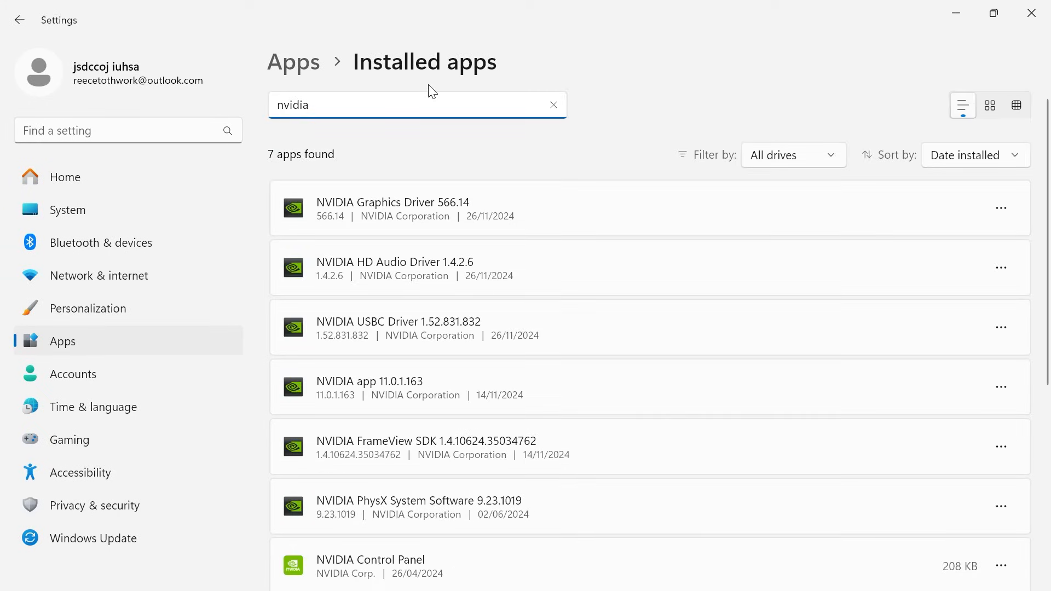
scroll("down", 3)
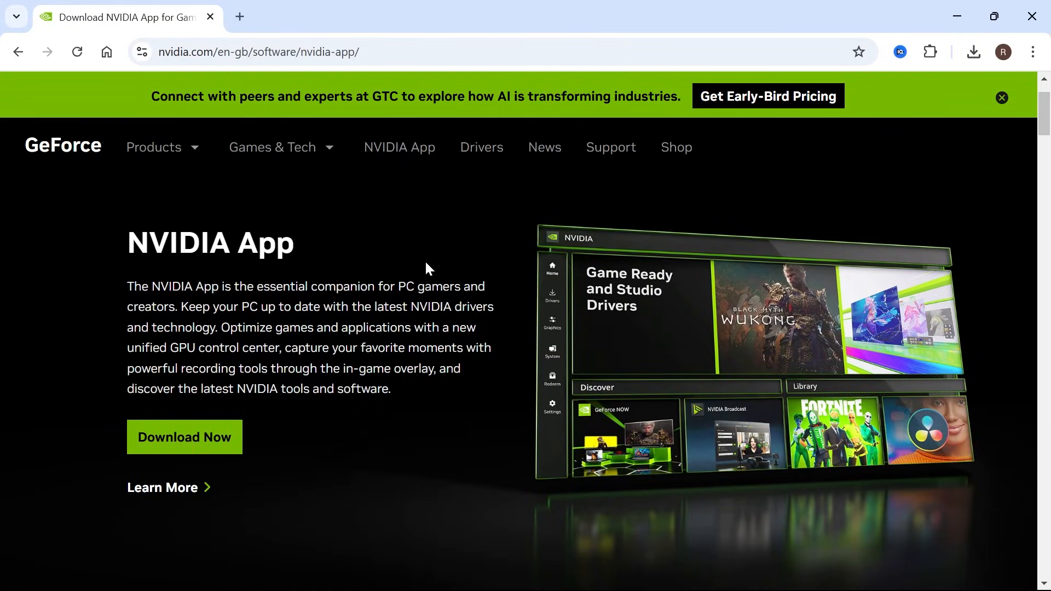
mouse_move(428, 266)
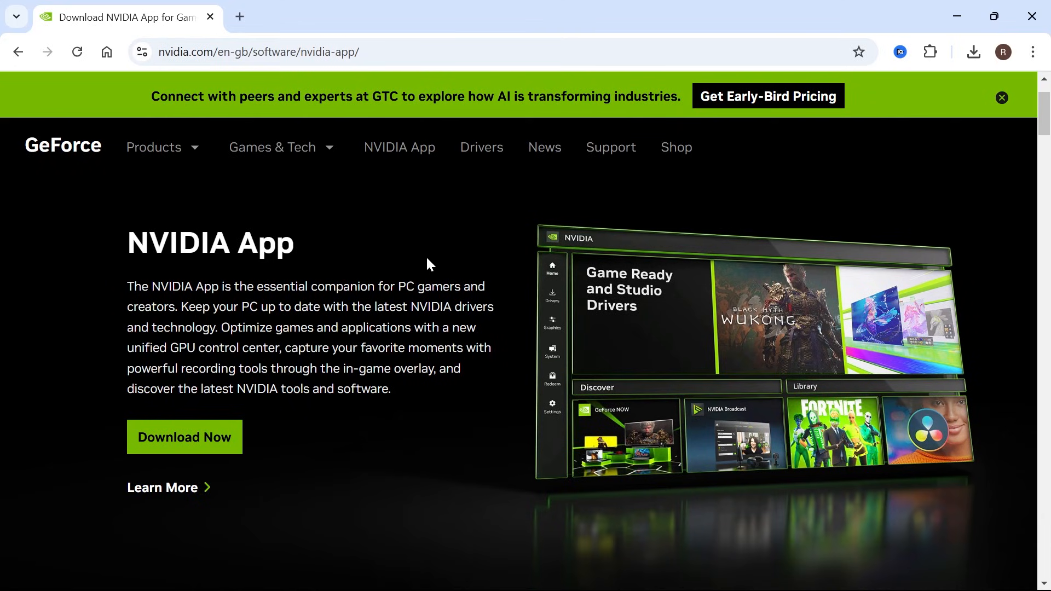
mouse_move(374, 261)
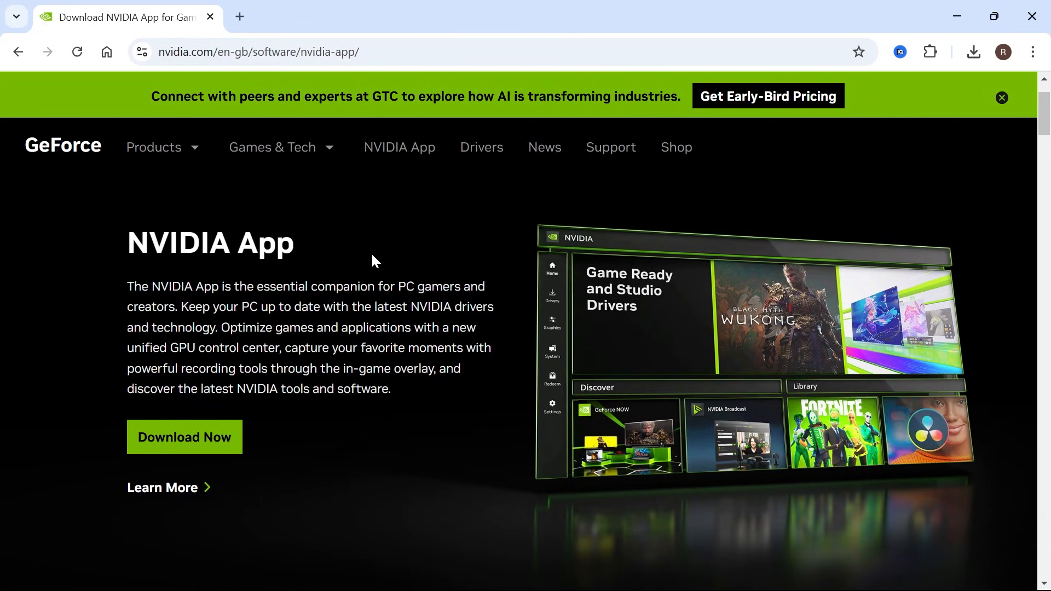
mouse_move(360, 266)
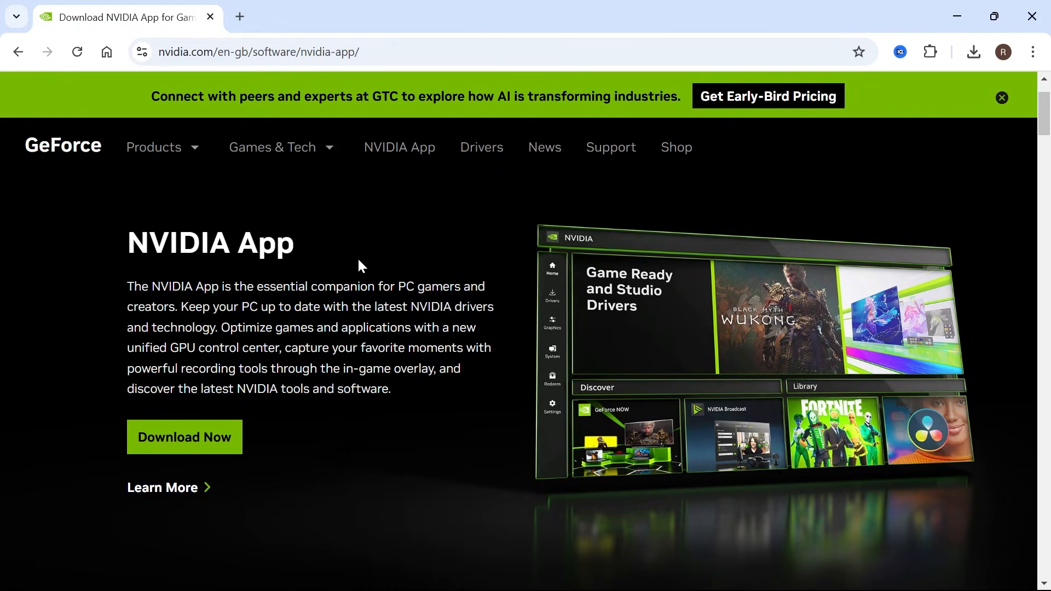
mouse_move(692, 509)
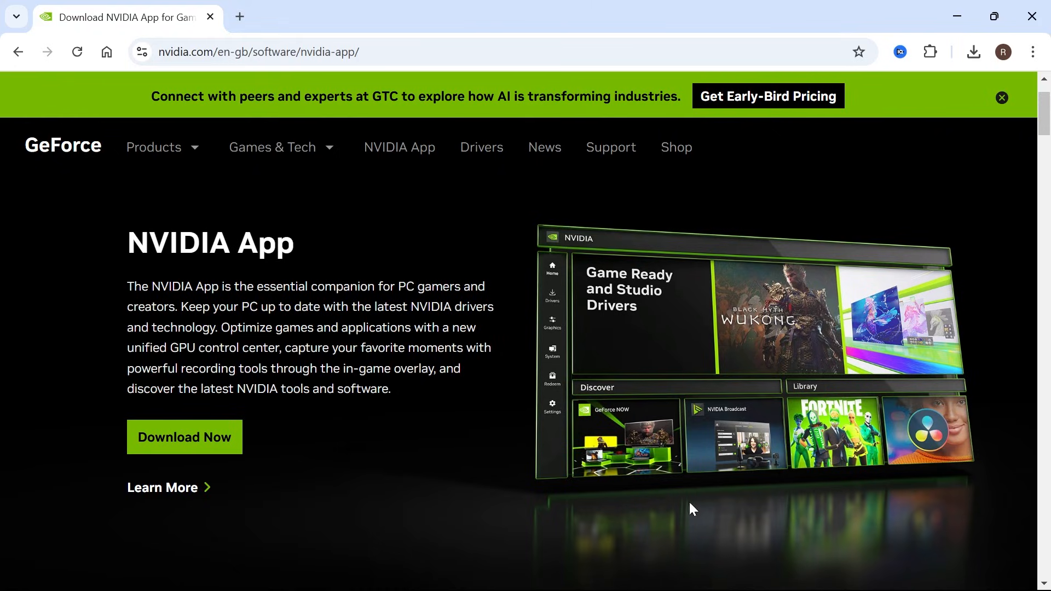